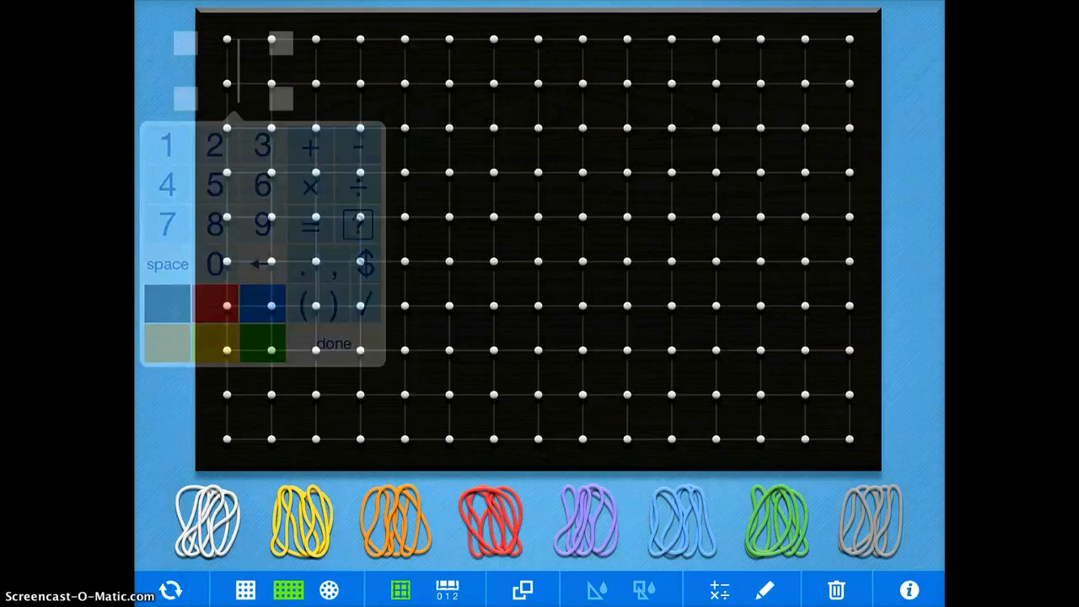
- Switch the empty grid board into drawing mode with the pen tools panel
left_click(334, 344)
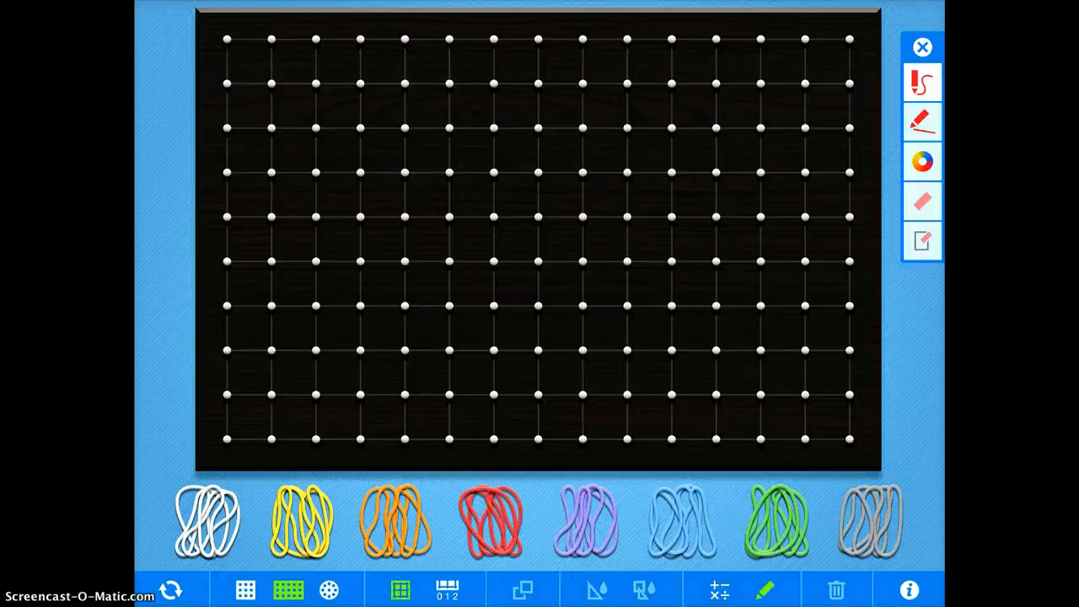
- Show the circular board with twelve rim pegs and a centre peg
left_click(331, 589)
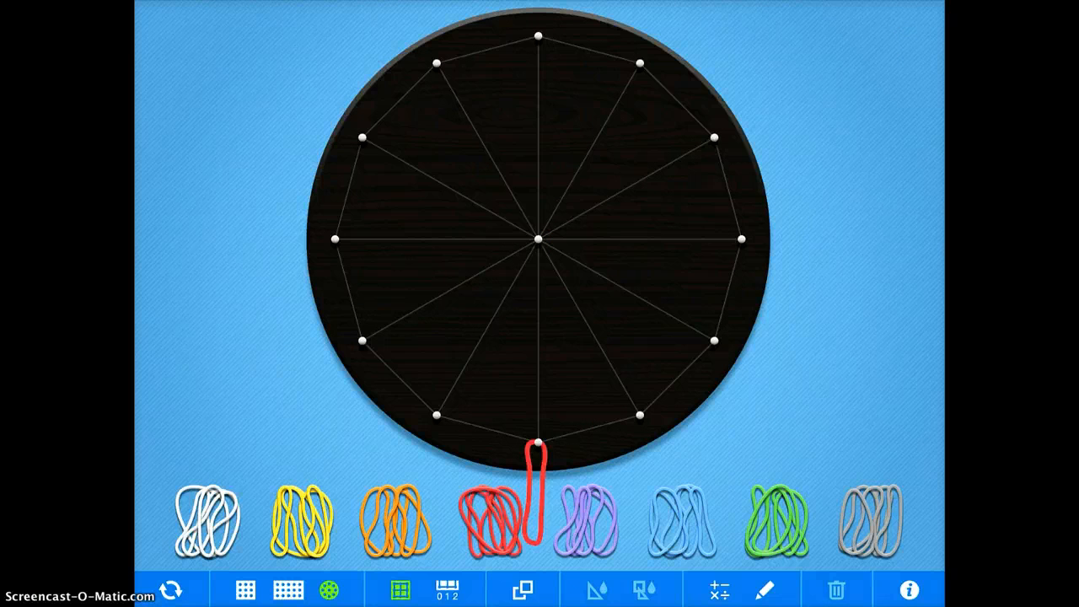
- Stretch a red band from the circle's centre to the rim, then return to the grid board
left_click_drag(539, 445, 540, 240)
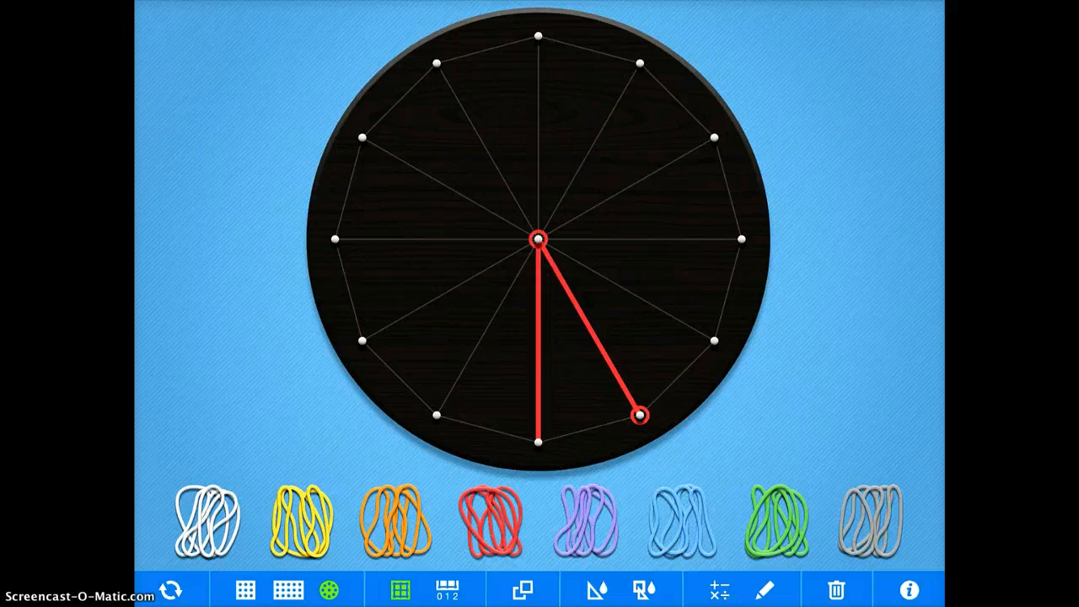
left_click(287, 590)
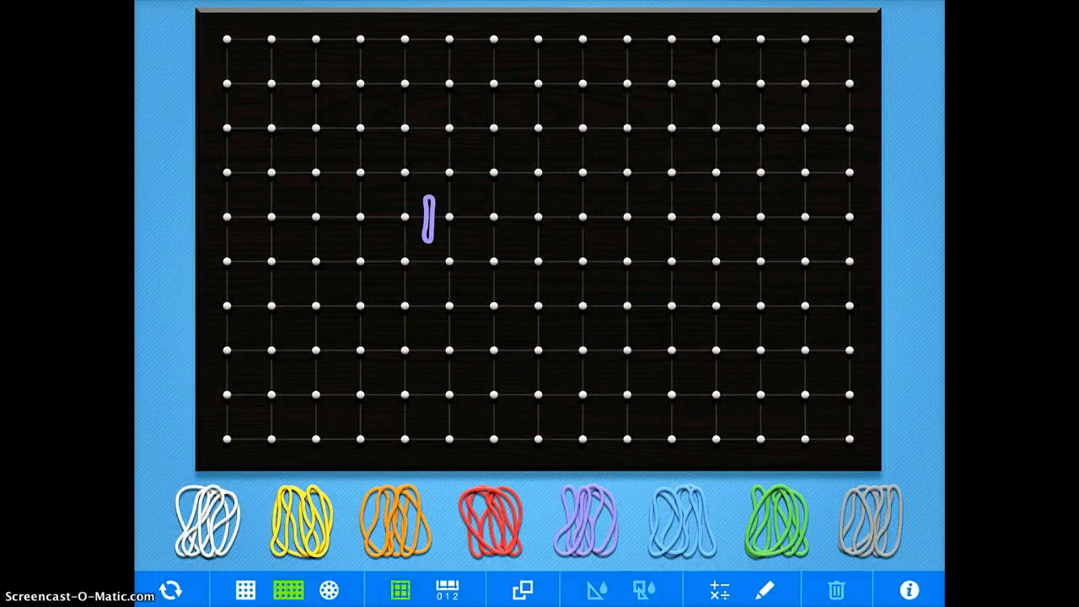
- Stretch a purple band into an L-shaped right angle on the grid
left_click_drag(317, 83, 317, 425)
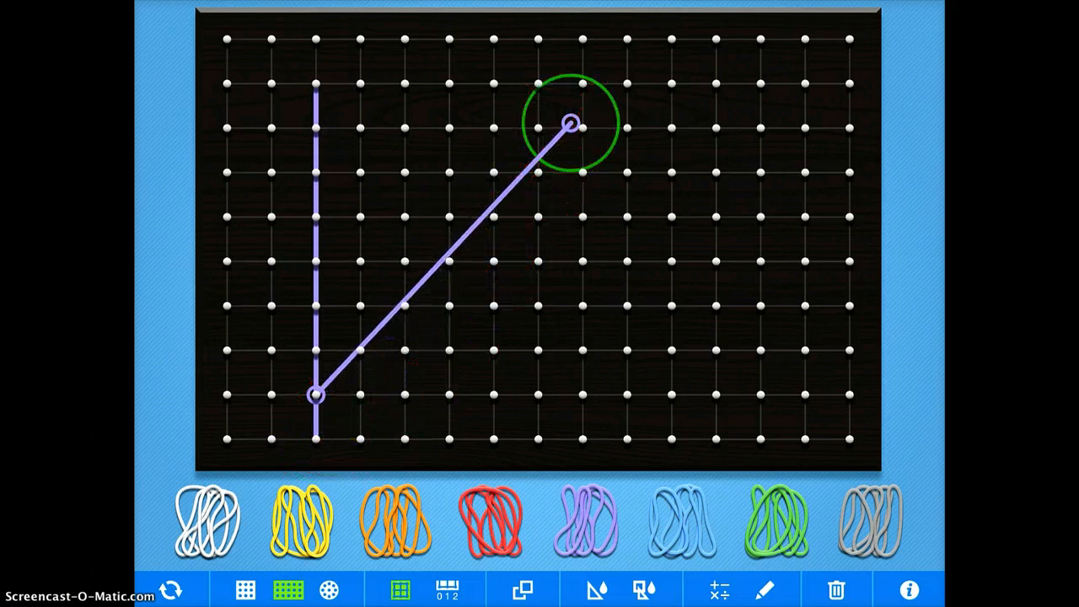
left_click_drag(570, 125, 632, 395)
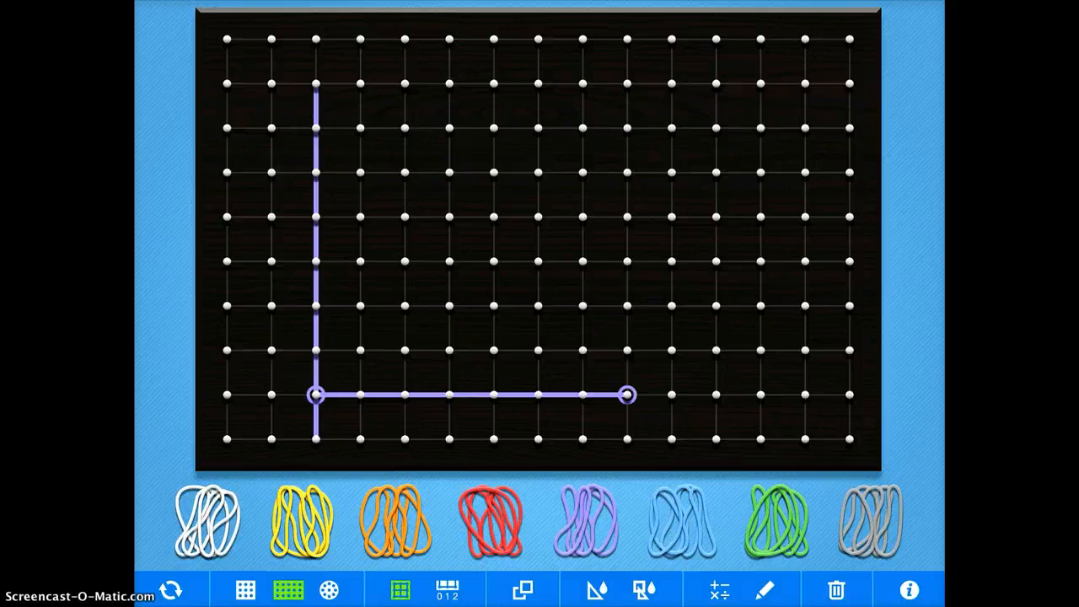
- Leave Geoboard and enter mathlearningcenter.org in the browser
left_click(884, 589)
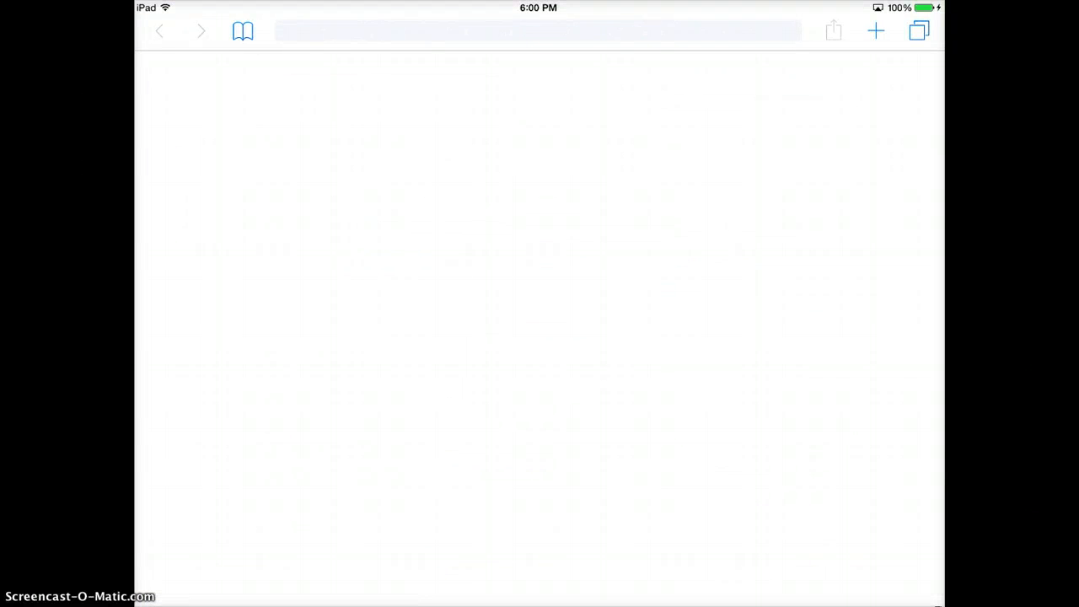
type("mathlearningcenter.org")
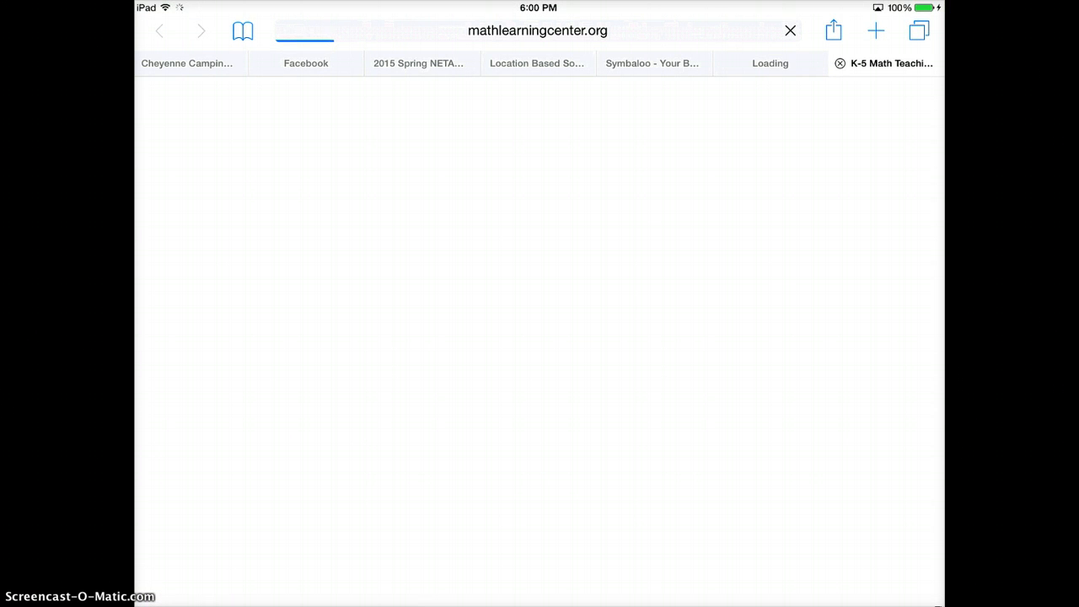